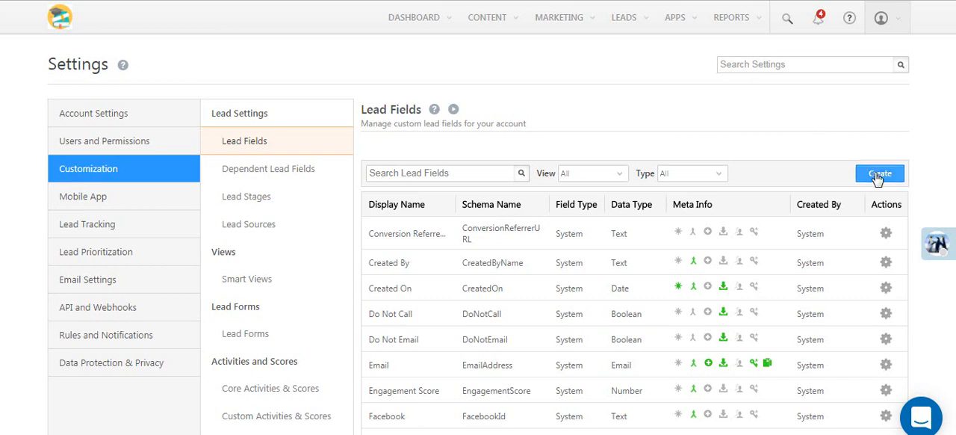
# Create a new custom lead field with display name '12th Grade Results'.
pyautogui.click(879, 173)
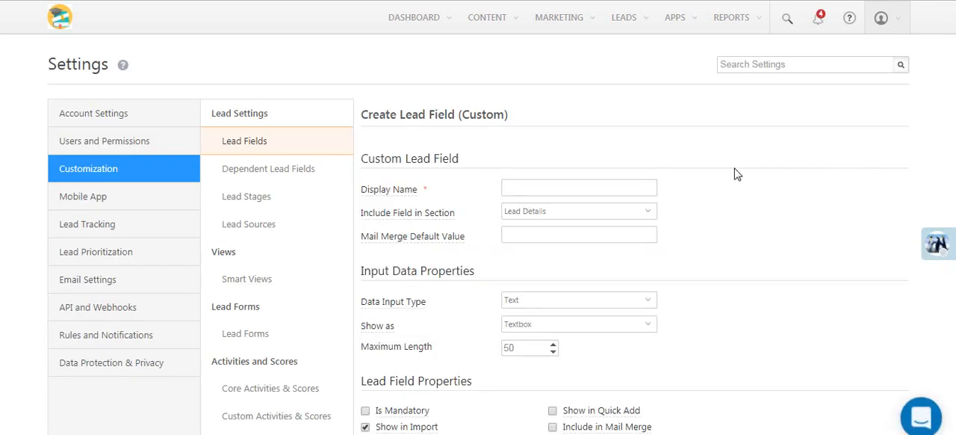
pyautogui.write('12h')
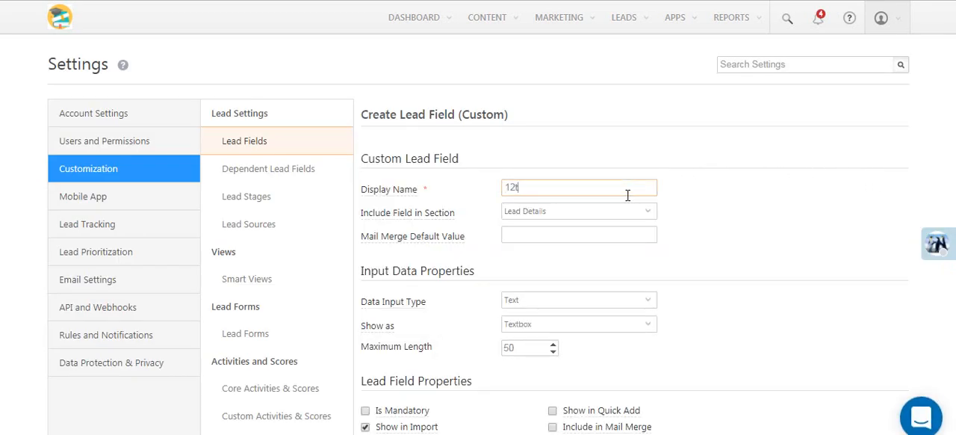
pyautogui.write('th Grade Re')
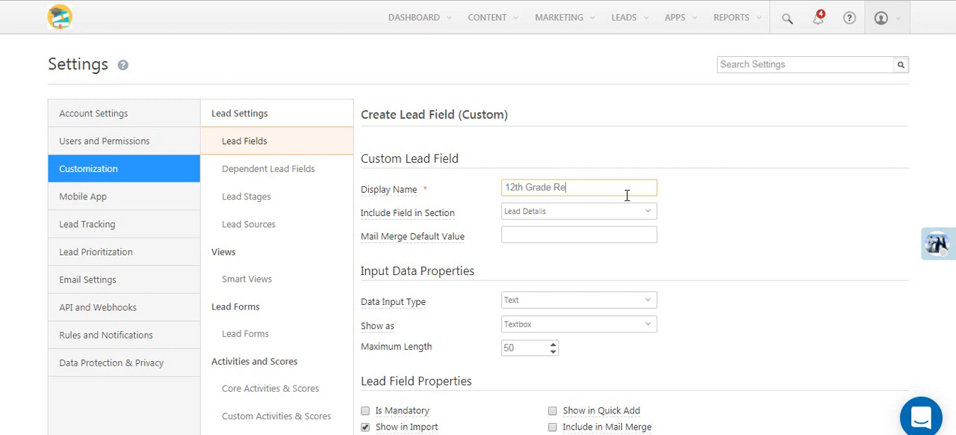
pyautogui.write('sults')
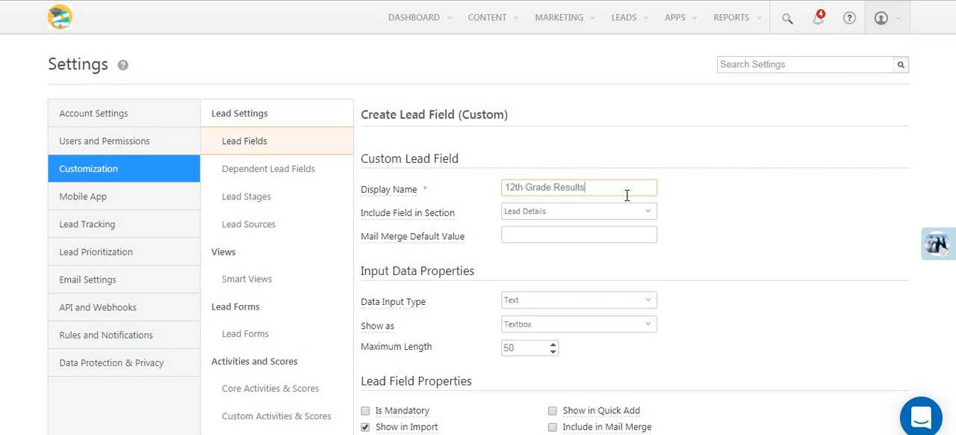
pyautogui.moveTo(651, 215)
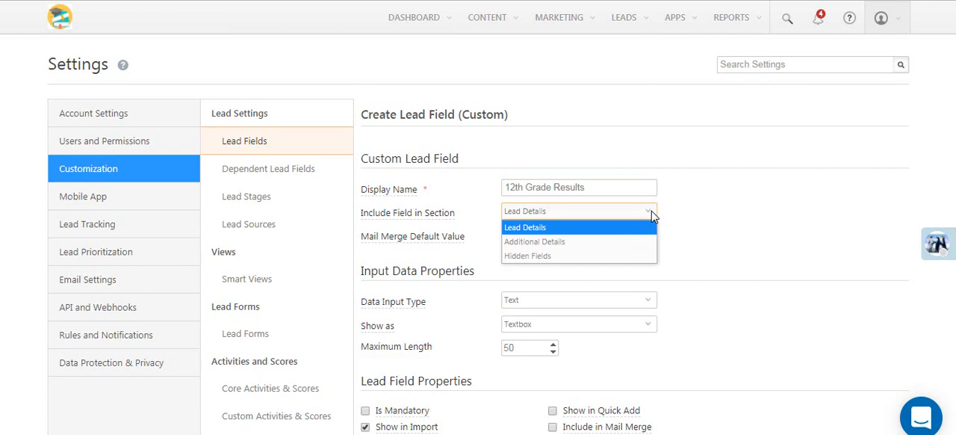
# Keep the field in the Lead Details section and move to the mail merge default value.
pyautogui.click(526, 227)
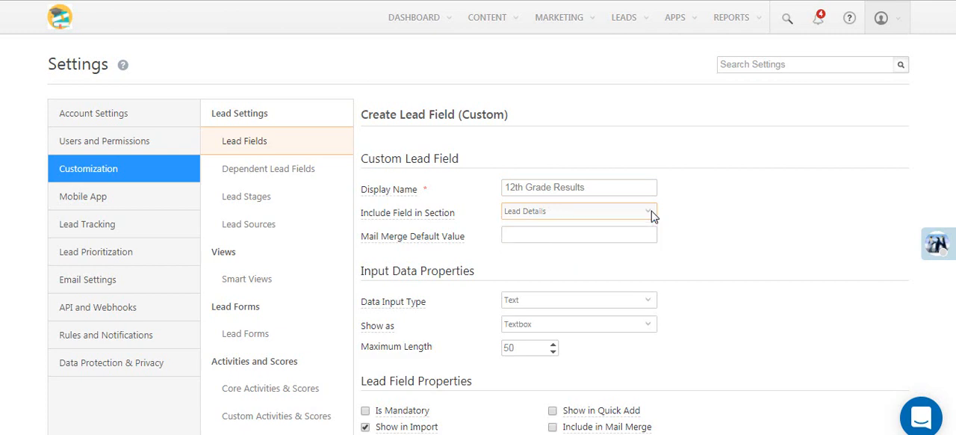
pyautogui.click(580, 233)
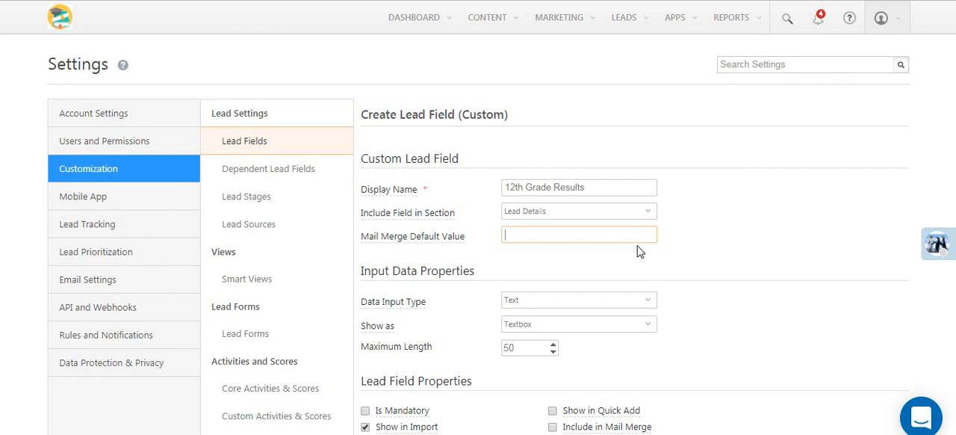
pyautogui.scroll(-3)
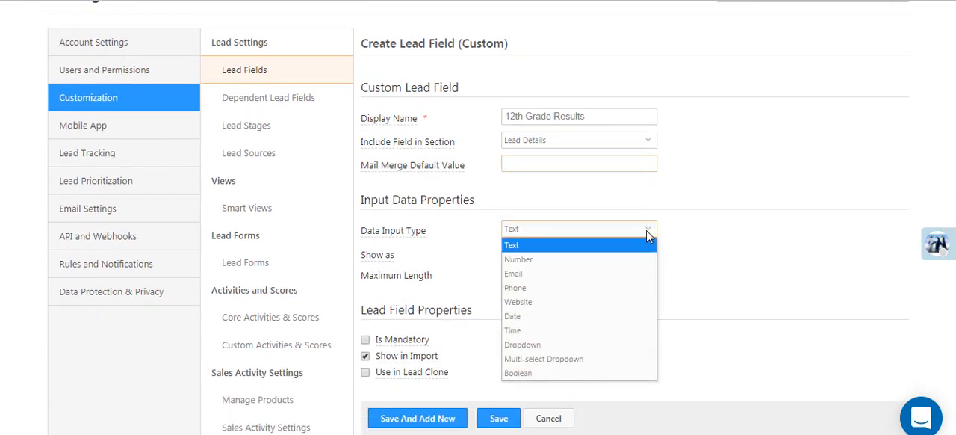
pyautogui.moveTo(638, 254)
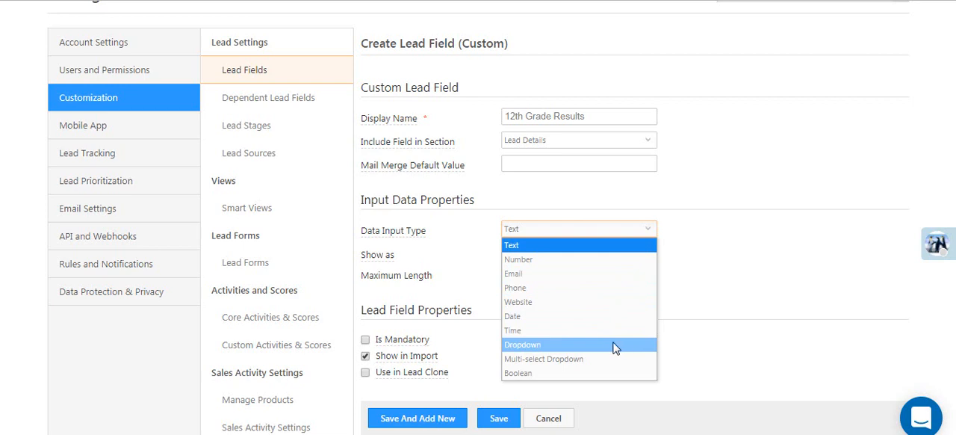
# Set the data input type to Number with Integer number type shown as a Textbox.
pyautogui.click(518, 258)
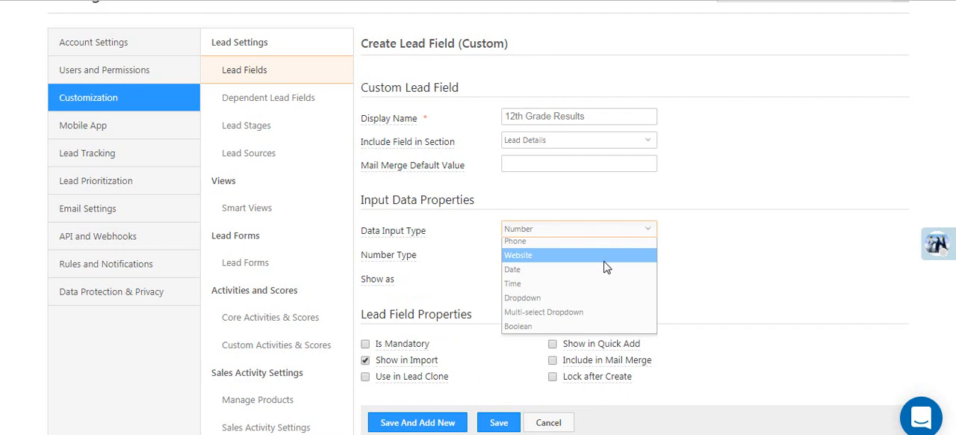
pyautogui.click(578, 229)
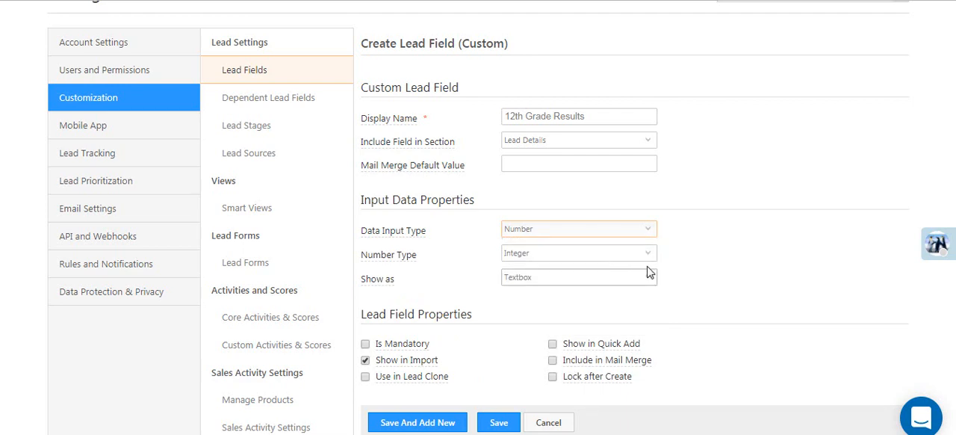
pyautogui.click(578, 252)
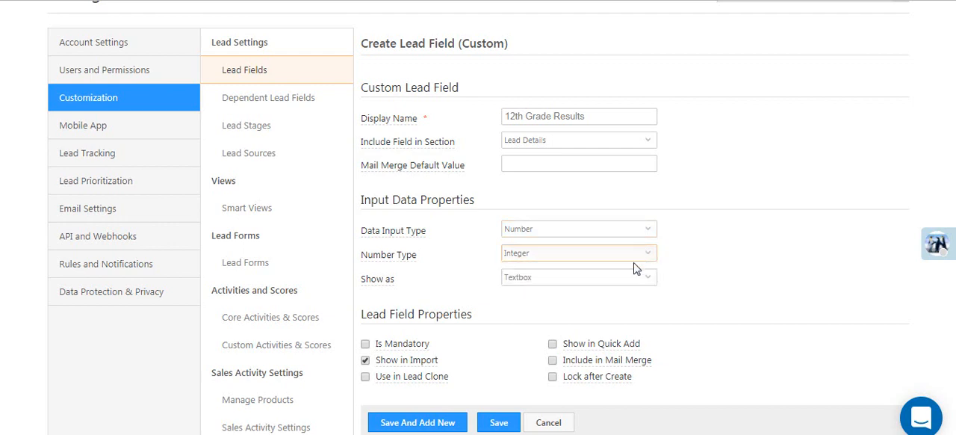
pyautogui.moveTo(400, 344)
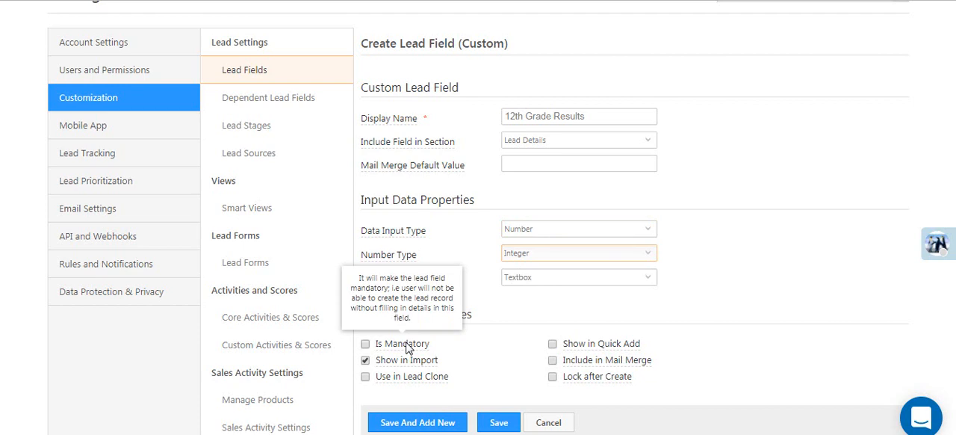
pyautogui.moveTo(586, 345)
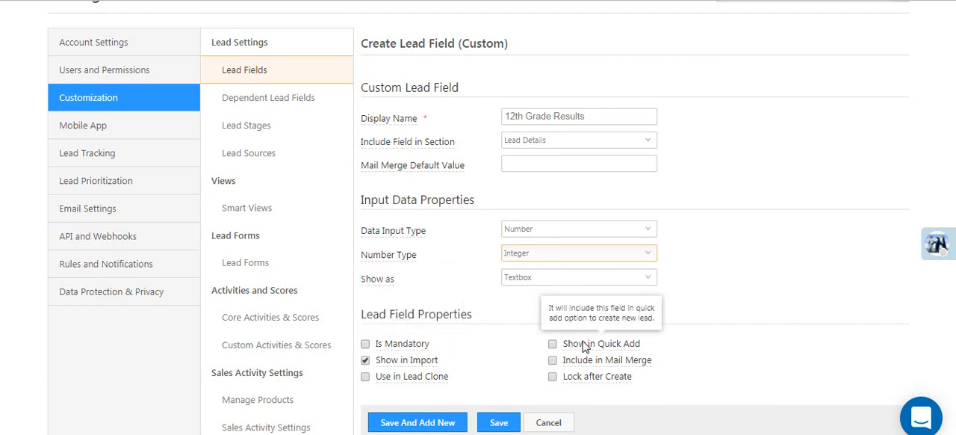
pyautogui.moveTo(415, 365)
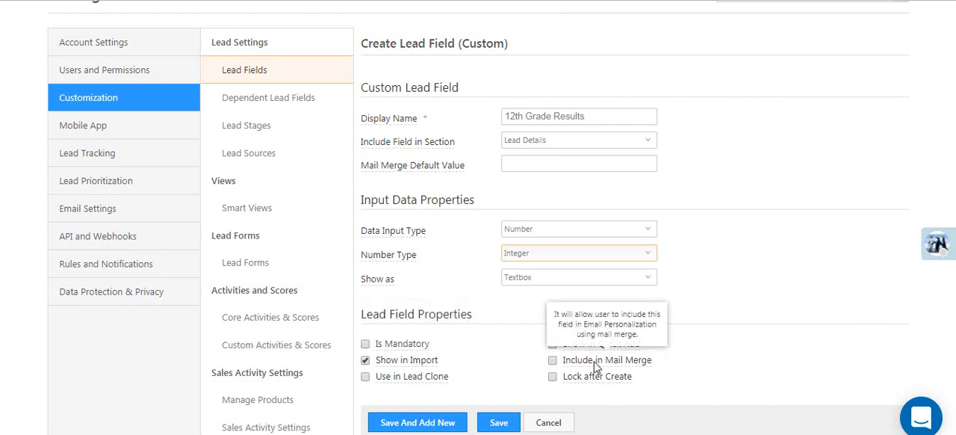
pyautogui.moveTo(409, 376)
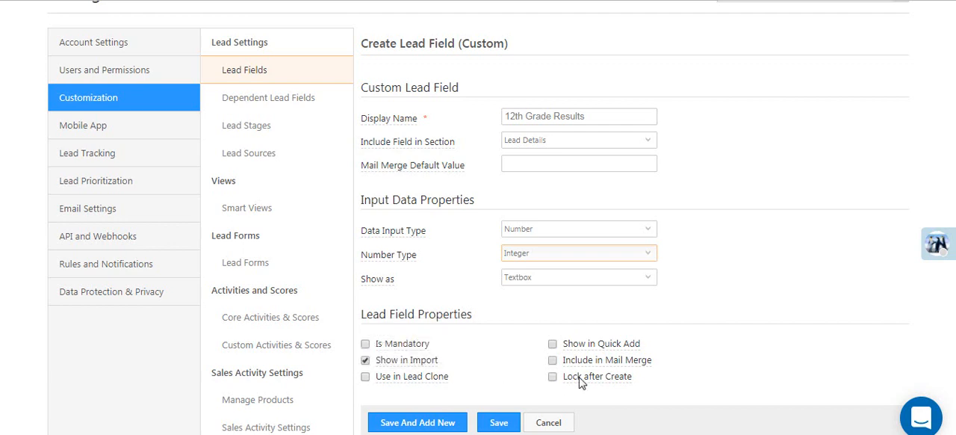
pyautogui.moveTo(597, 377)
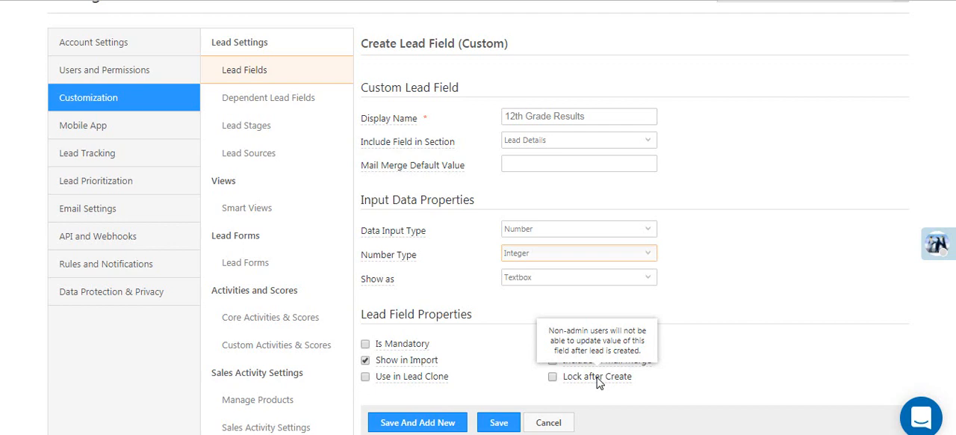
pyautogui.moveTo(436, 418)
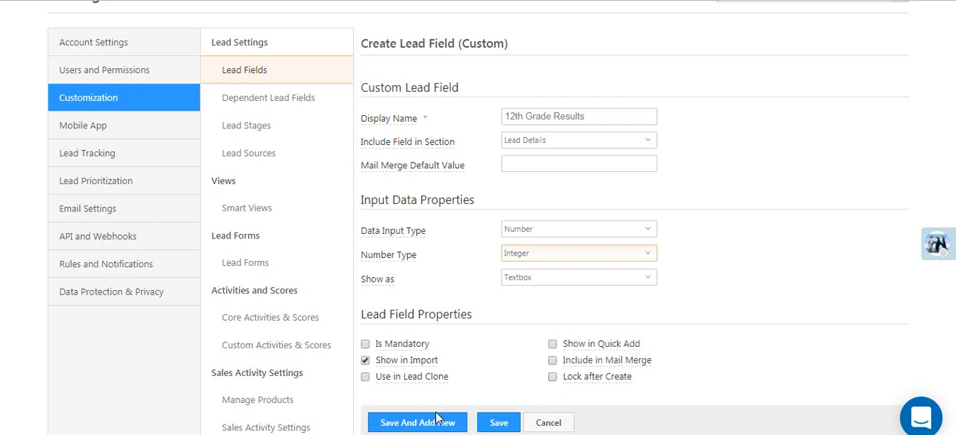